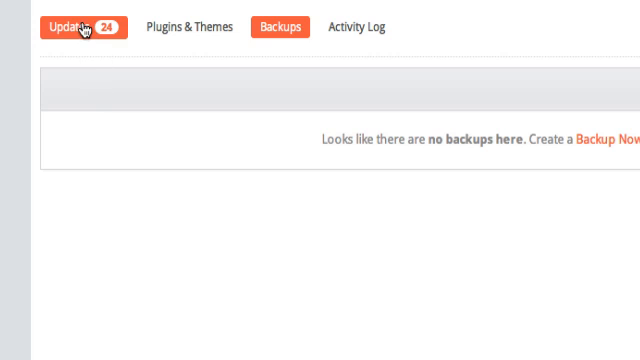
# Visit Plugins & Themes, then return to Updates to see pending updates for three websites
pyautogui.click(195, 27)
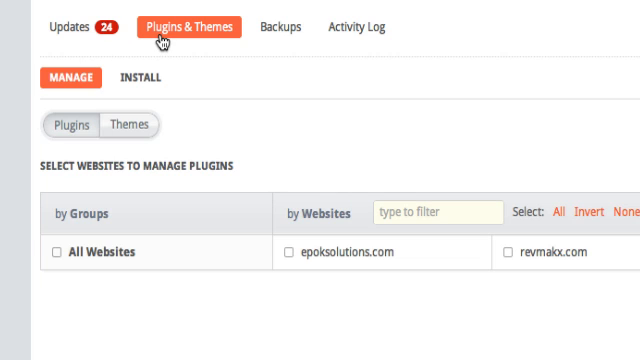
pyautogui.click(282, 27)
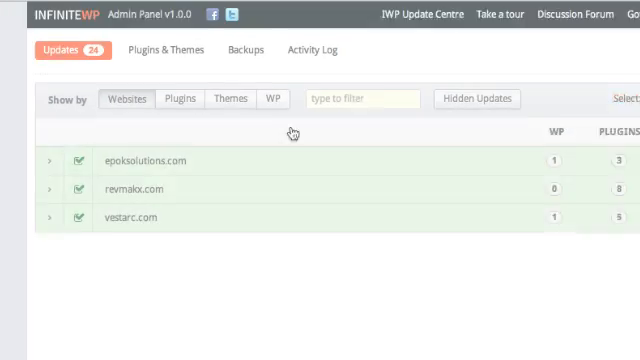
# Open plugin management to load and toggle plugins across all three websites
pyautogui.click(214, 92)
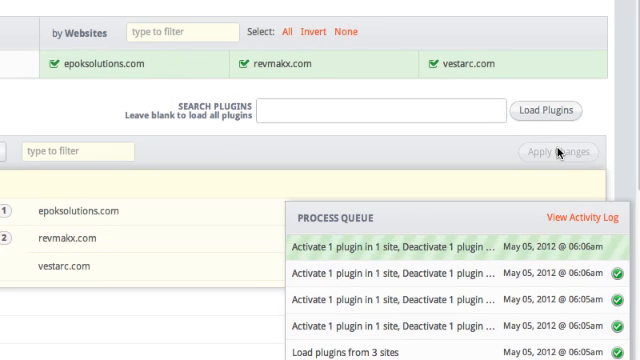
# Switch to the Install sub-tab for epoksolutions.com and revmakx.com
pyautogui.click(163, 151)
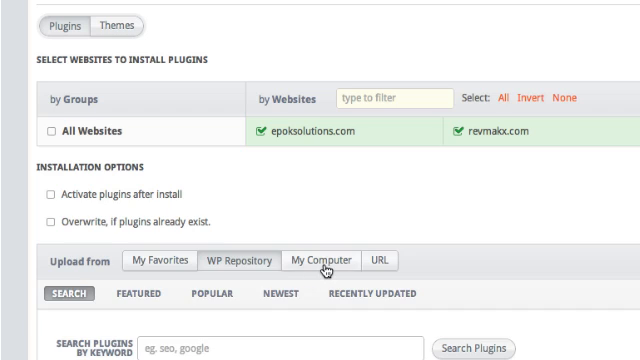
# Start a Backup Now for revmakx.com and vestarc.com
pyautogui.click(379, 261)
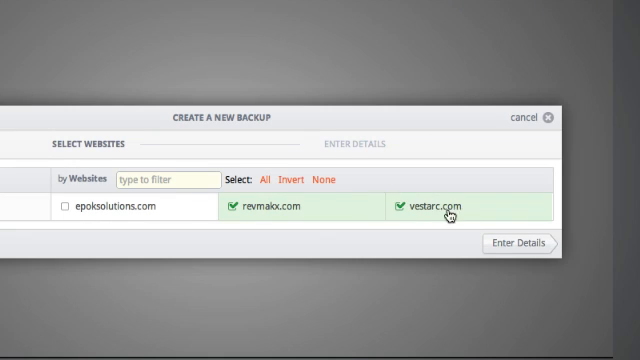
# Run a DB-only backup, then open the activity log's Select Date Range calendar
pyautogui.click(514, 246)
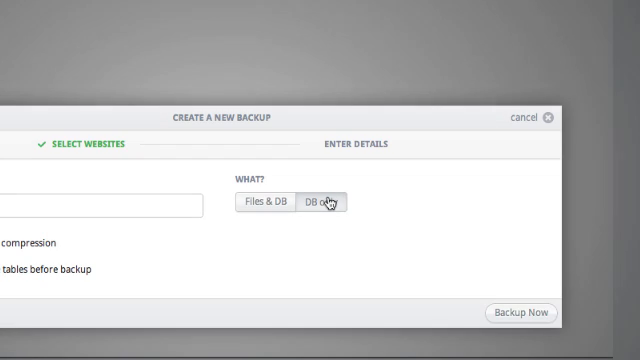
pyautogui.click(520, 313)
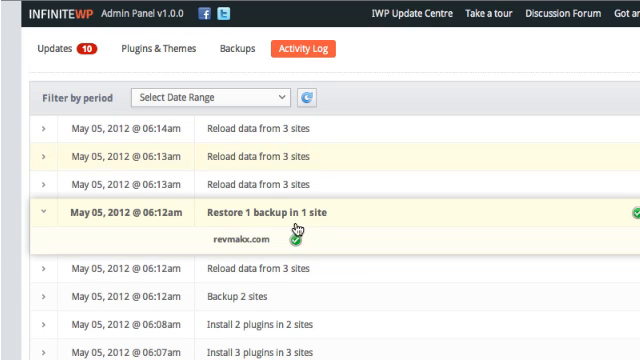
pyautogui.click(207, 97)
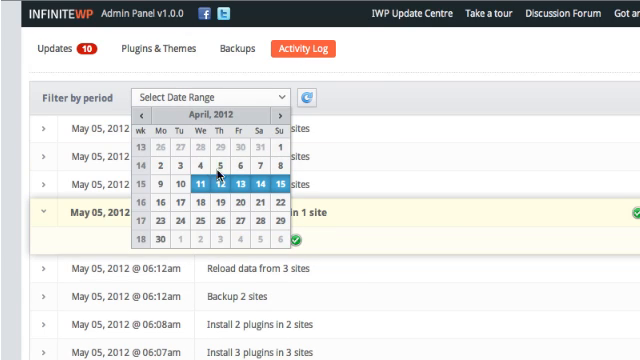